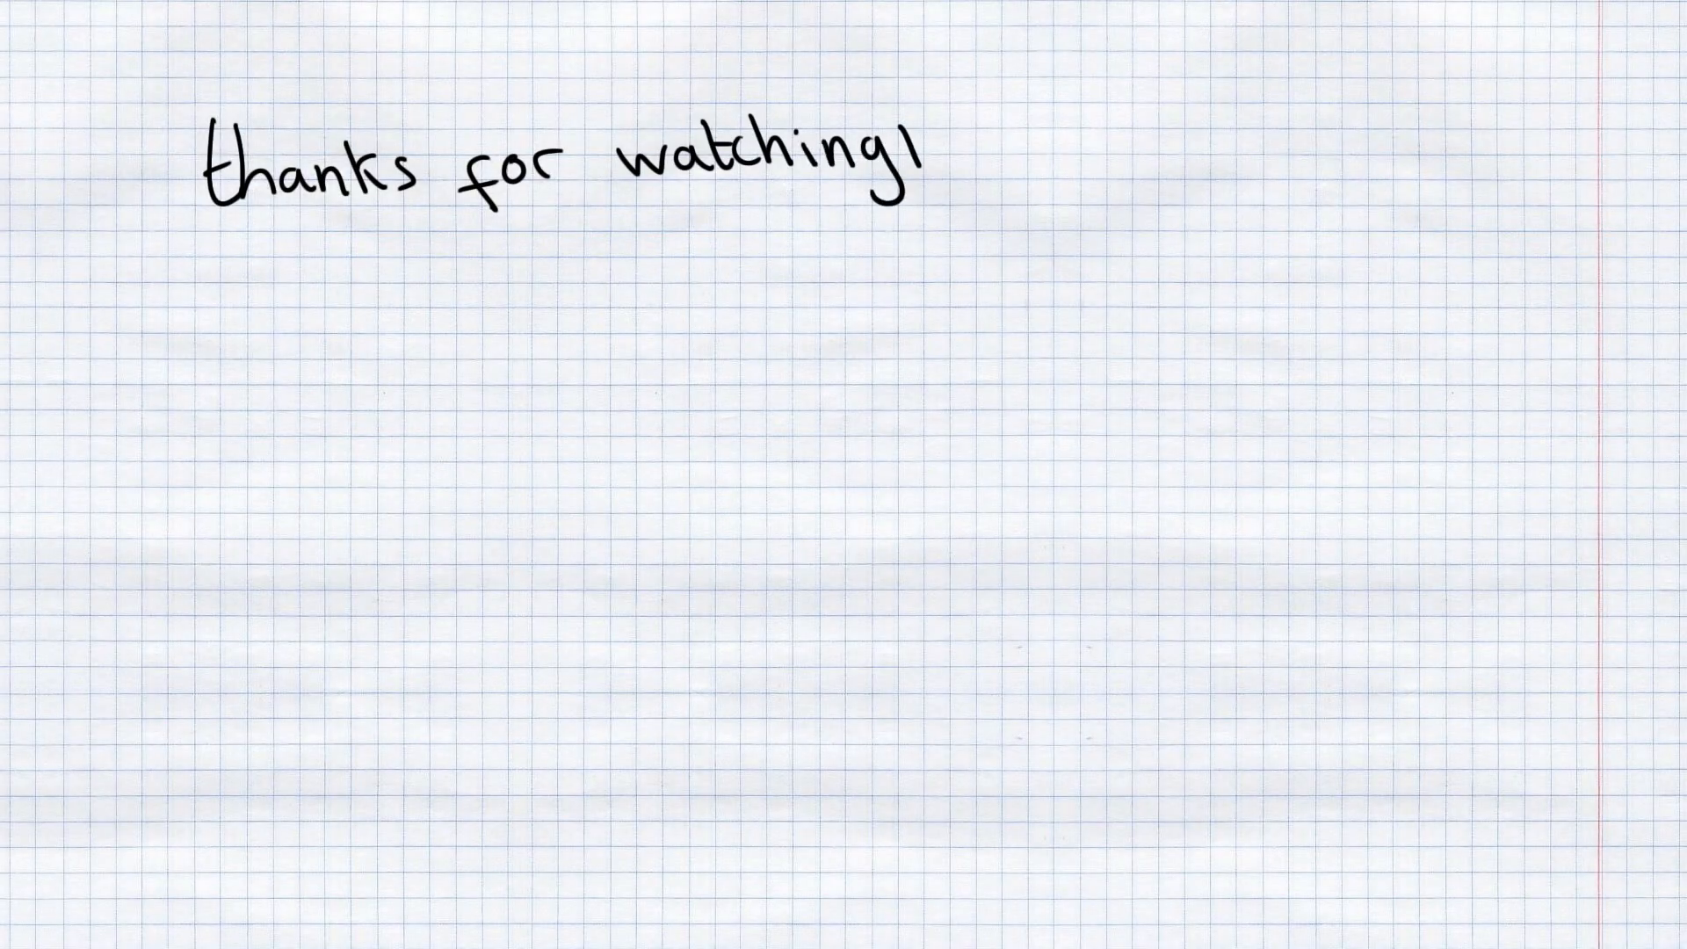
pyautogui.write('Subs.')
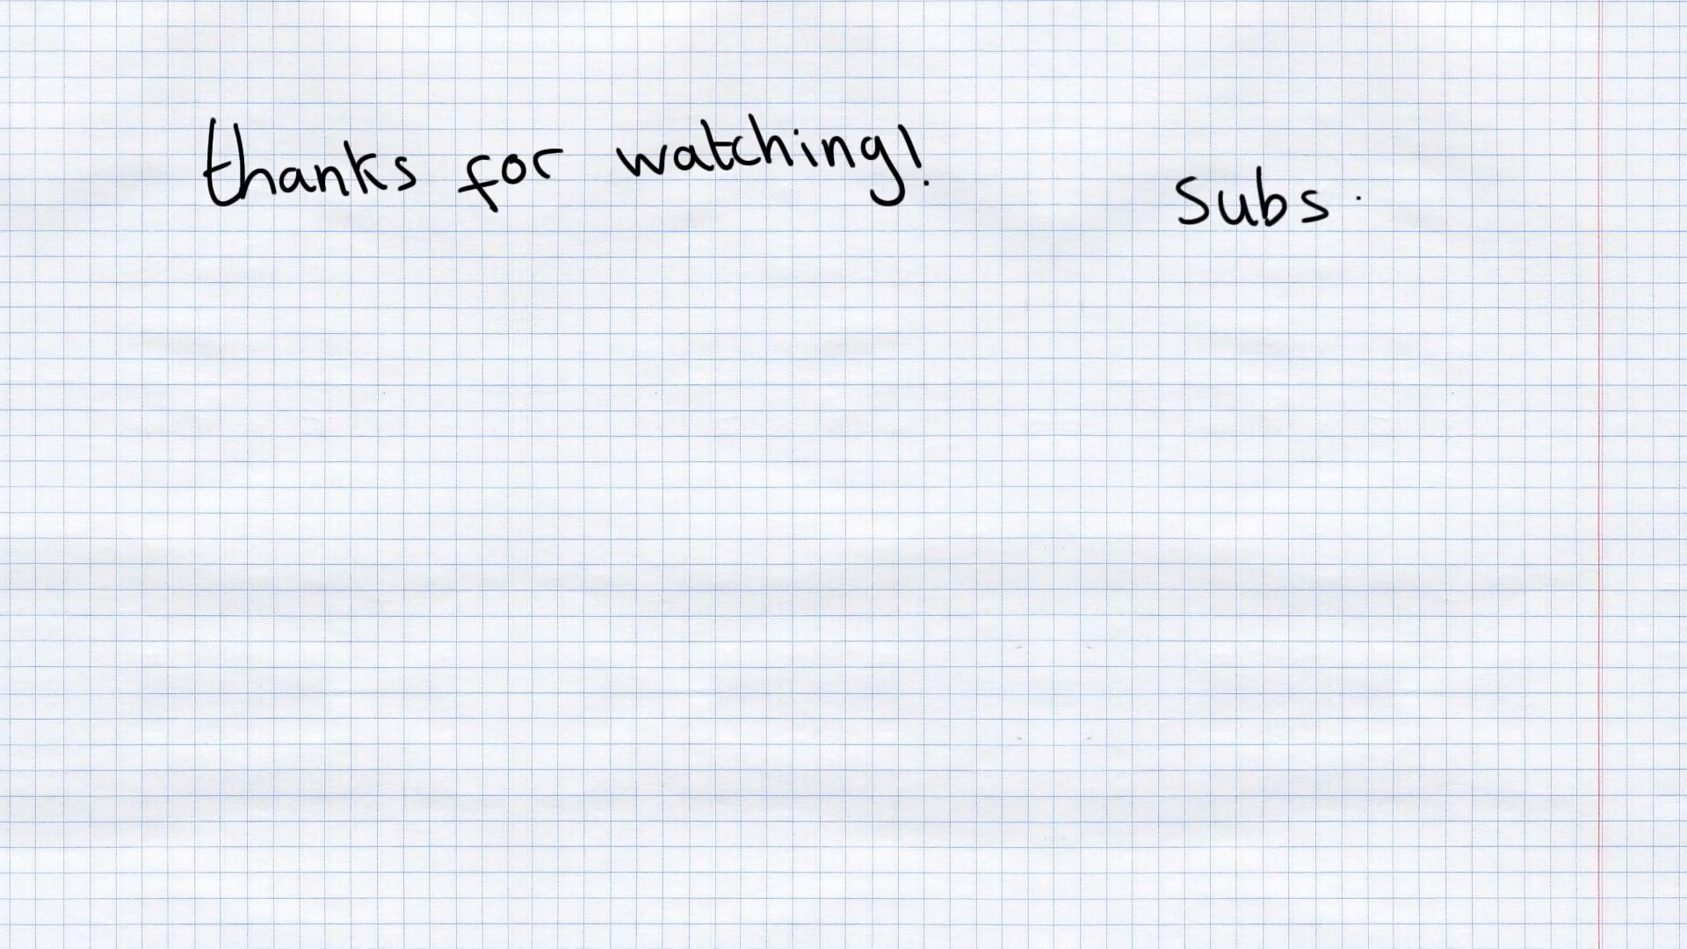